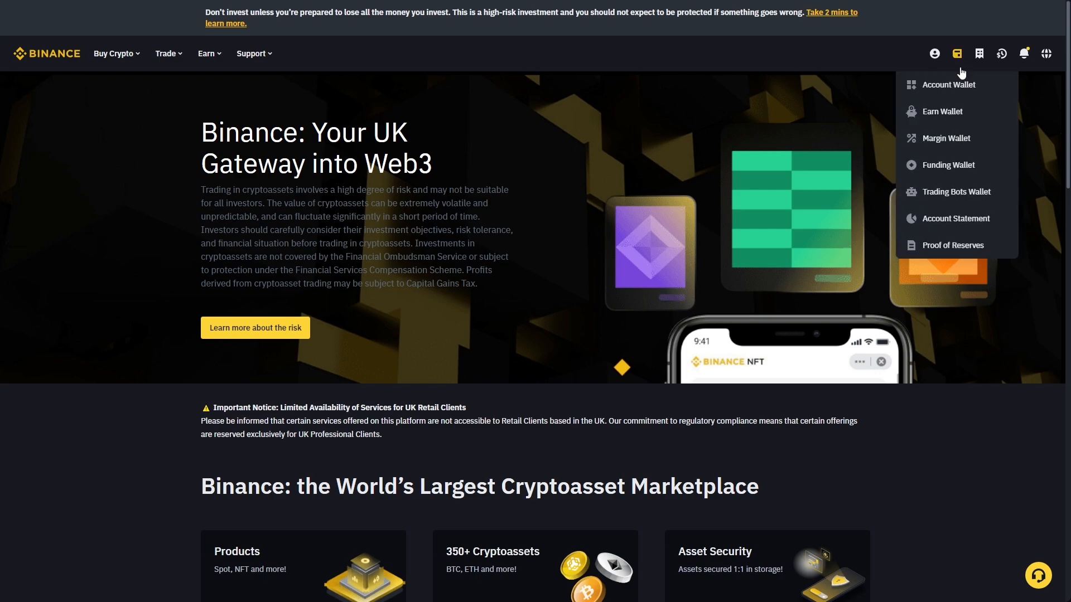
pyautogui.moveTo(948, 85)
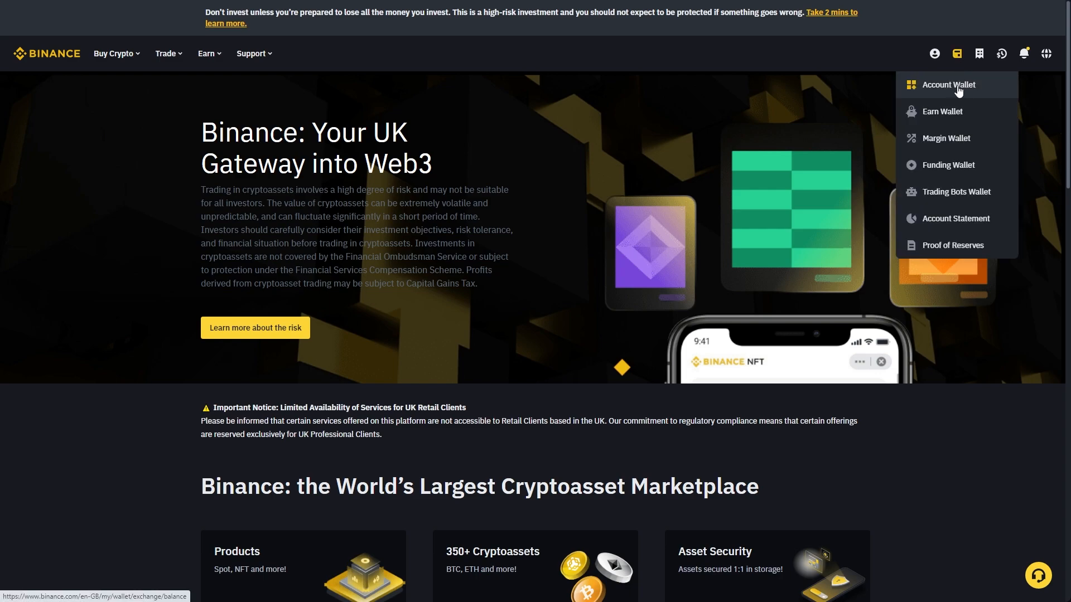
# Step: Go to the Account Wallet showing the Spot coin balances
pyautogui.click(948, 84)
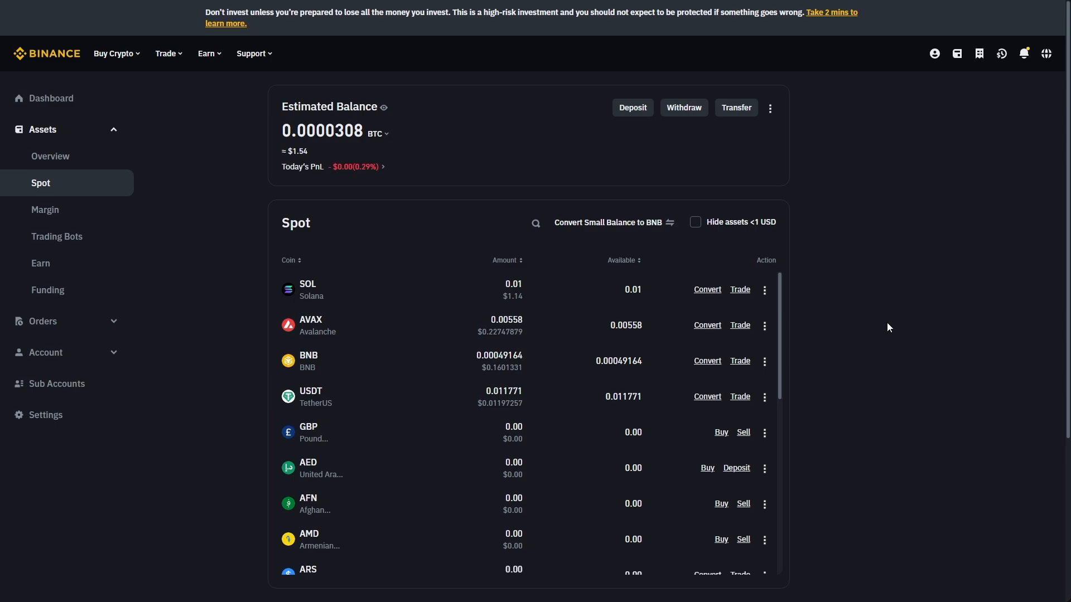
pyautogui.moveTo(688, 187)
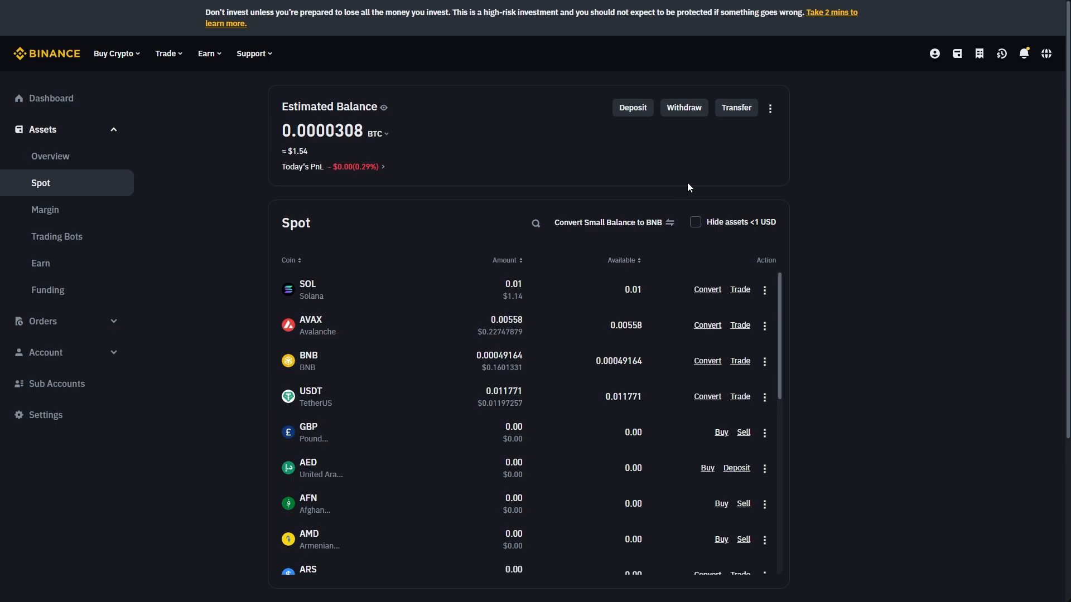
pyautogui.moveTo(505, 175)
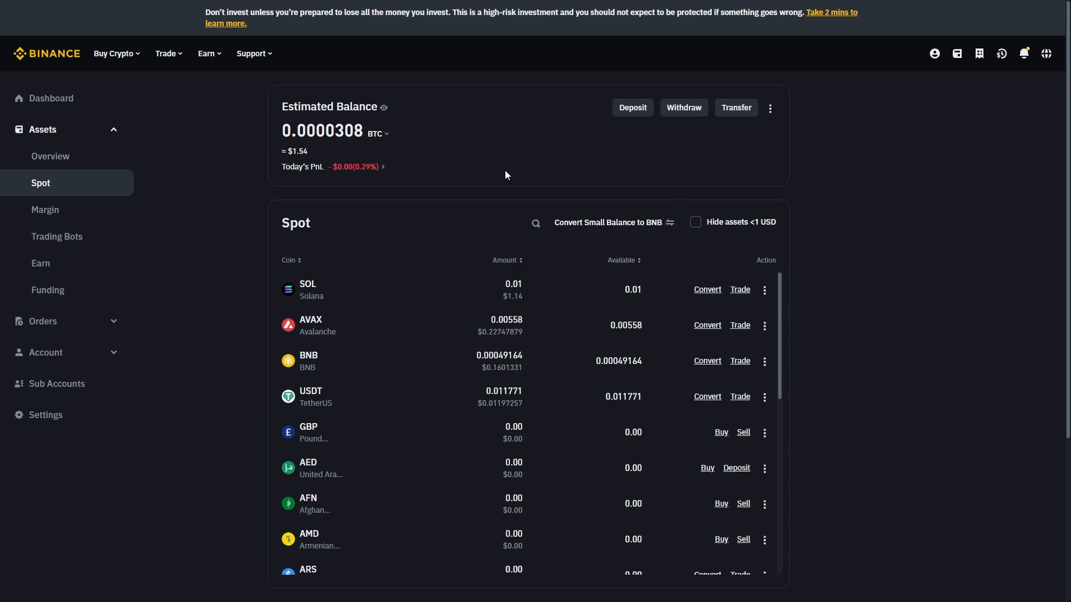
pyautogui.moveTo(633, 107)
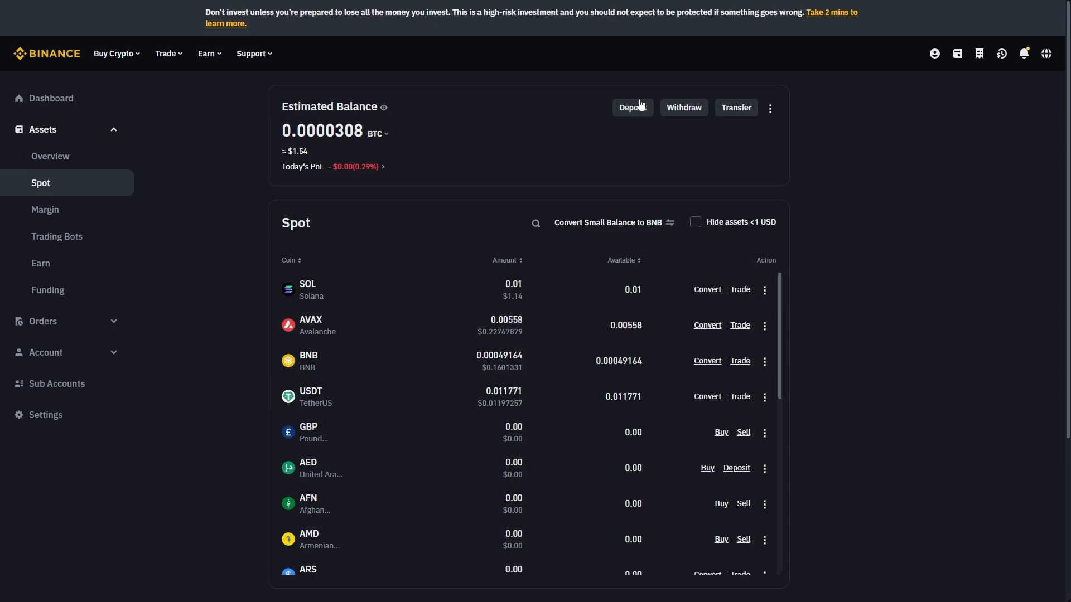
pyautogui.moveTo(485, 148)
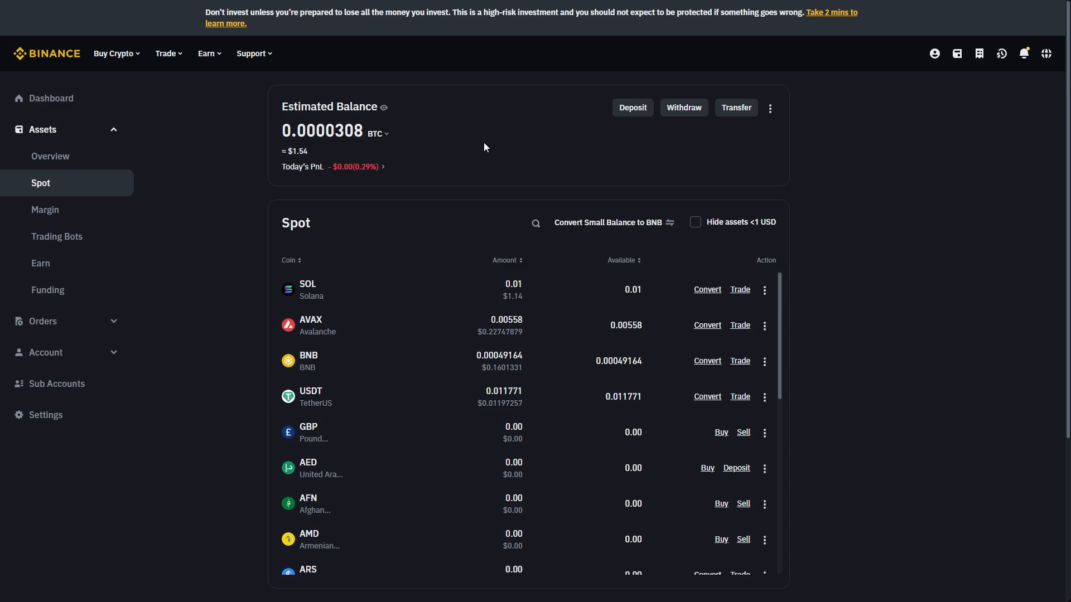
pyautogui.moveTo(242, 352)
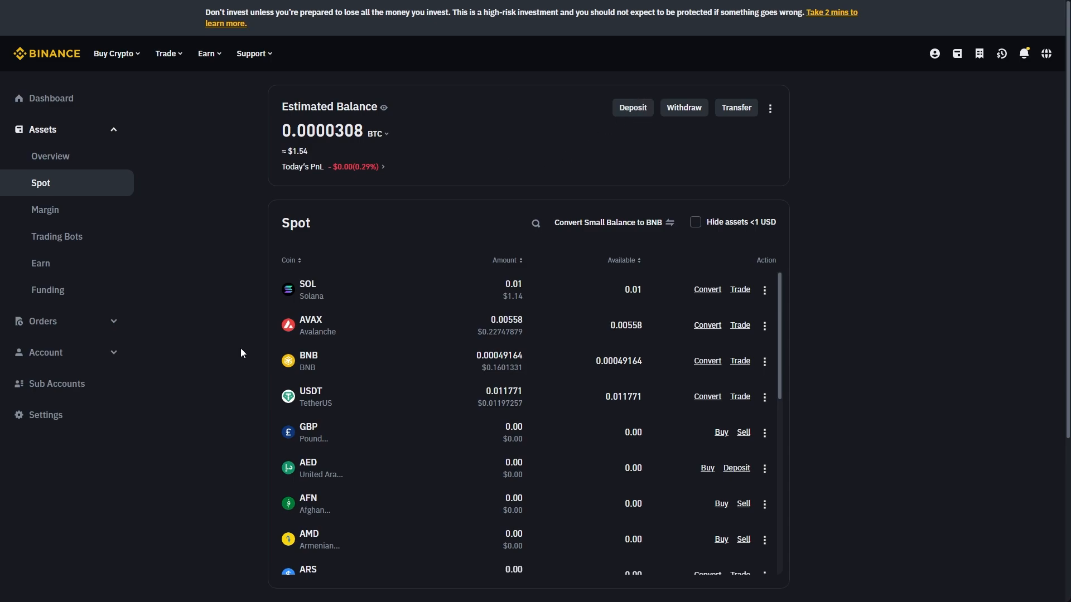
pyautogui.moveTo(284, 432)
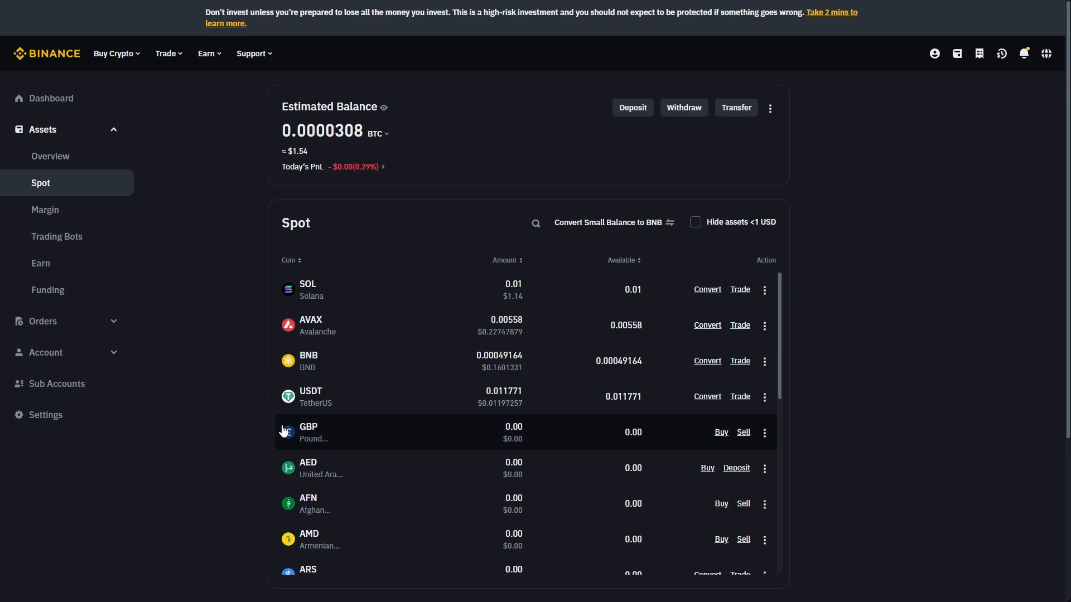
pyautogui.moveTo(290, 430)
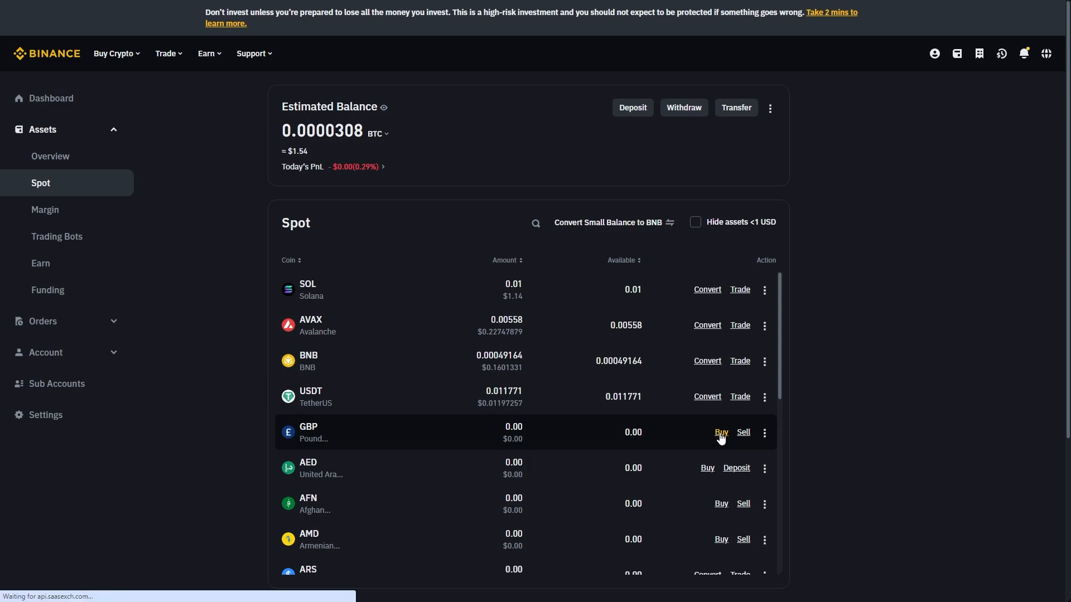
# Step: Start a Buy on the GBP row to reach the Buy Crypto page
pyautogui.click(720, 432)
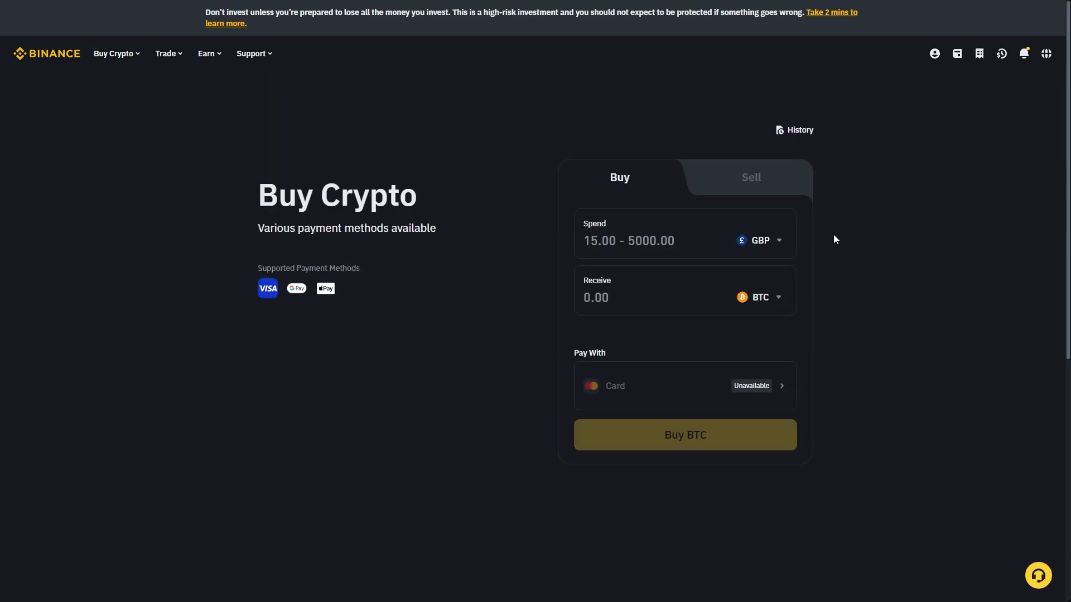
# Step: Switch the receive coin from BTC to SOL by searching 'SOL' in the coin list
pyautogui.click(759, 297)
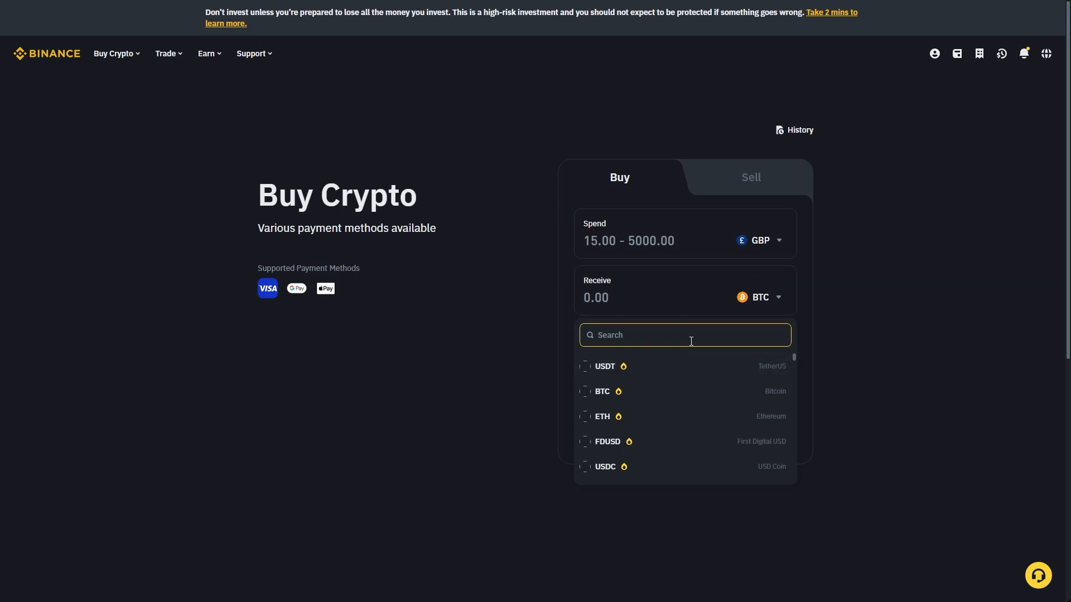
pyautogui.write('SOL')
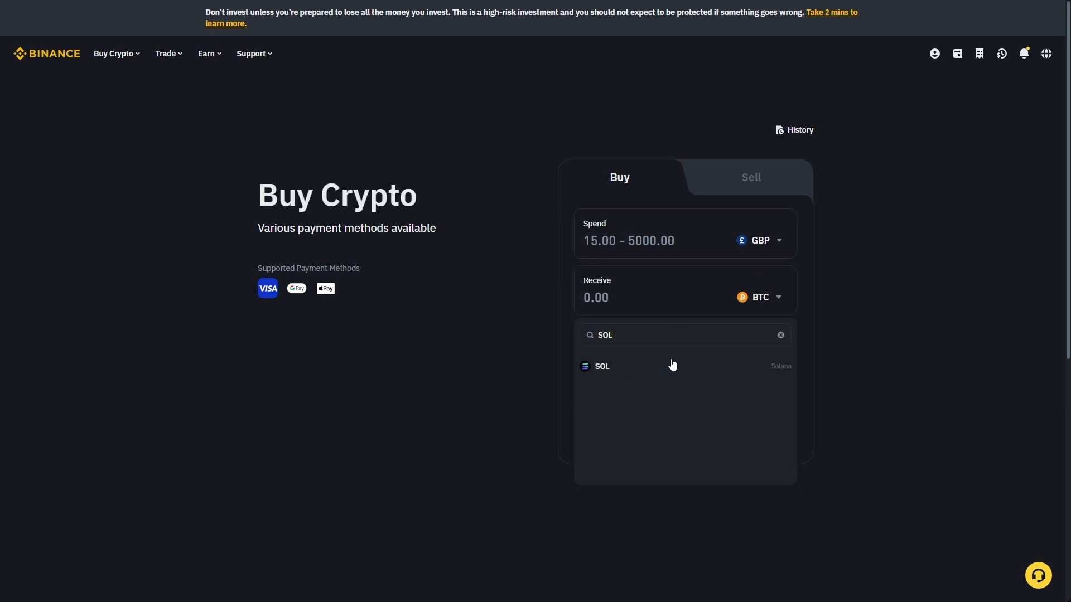
pyautogui.click(602, 366)
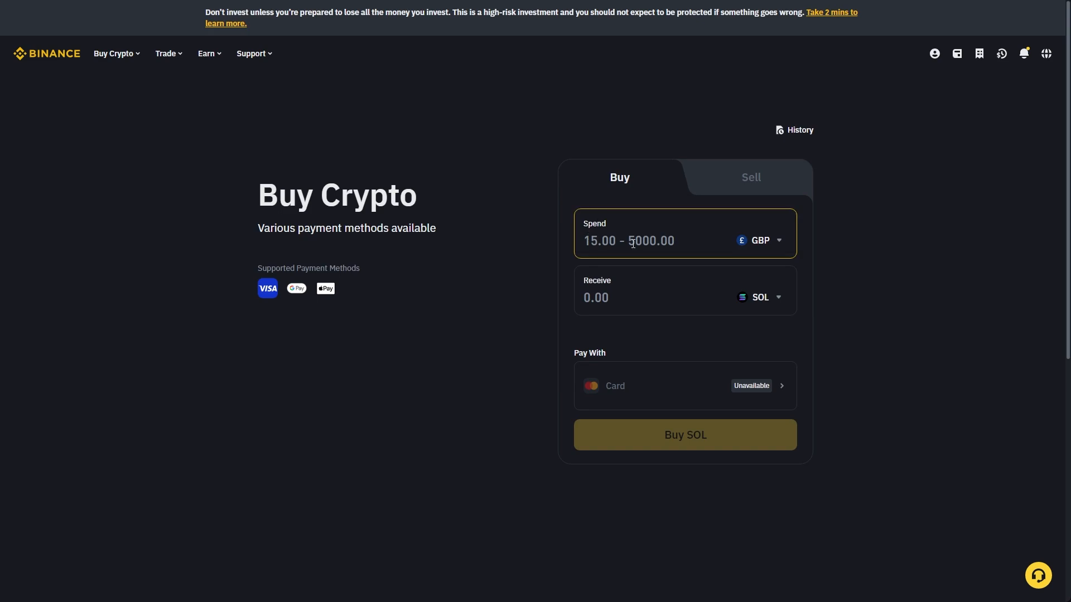
pyautogui.moveTo(702, 356)
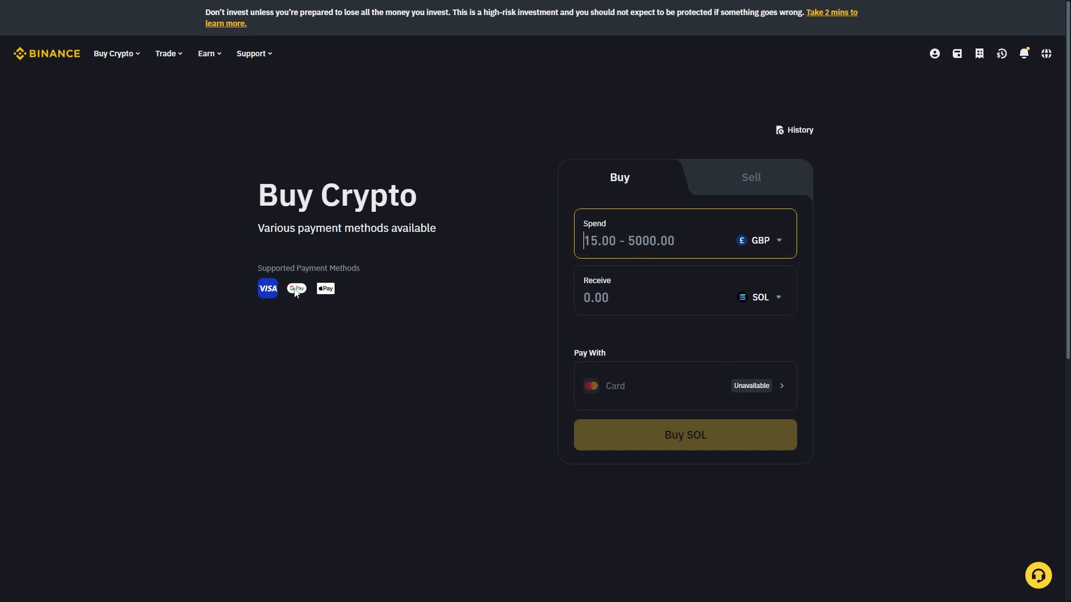
pyautogui.click(656, 297)
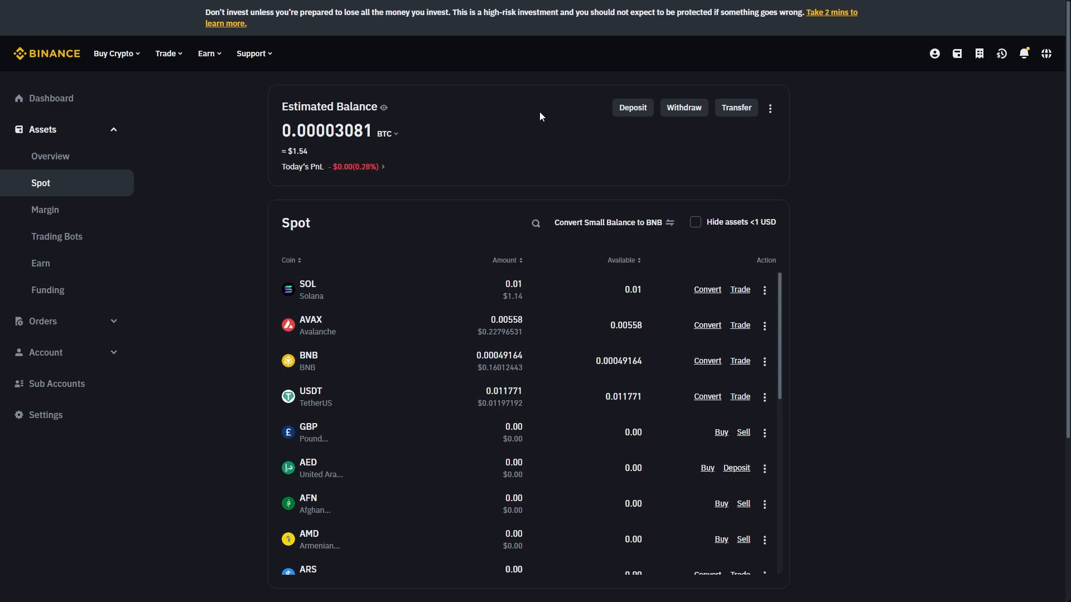
pyautogui.moveTo(525, 124)
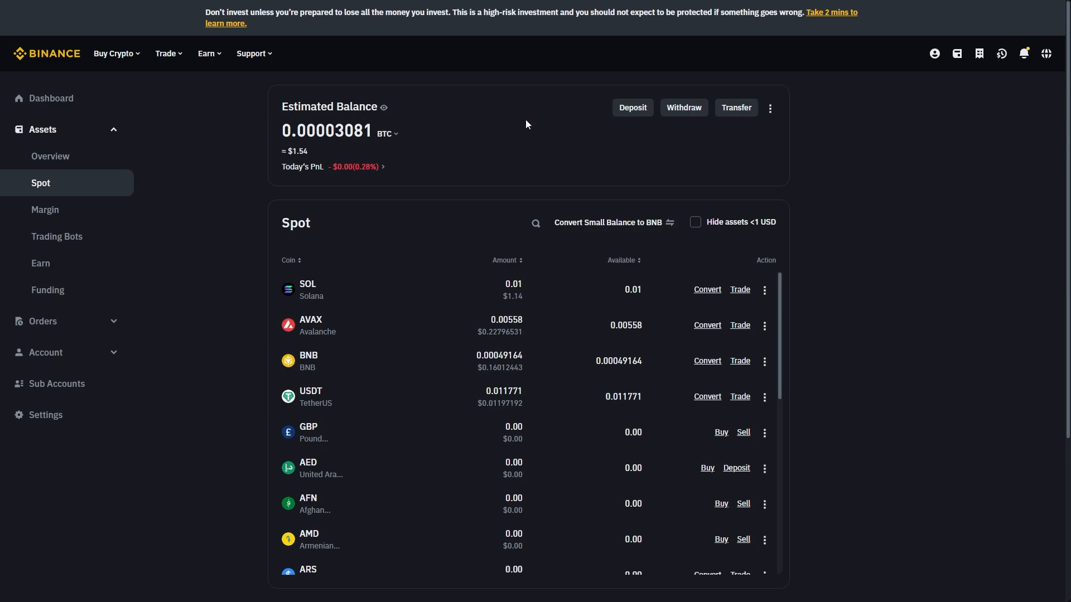
pyautogui.moveTo(282, 218)
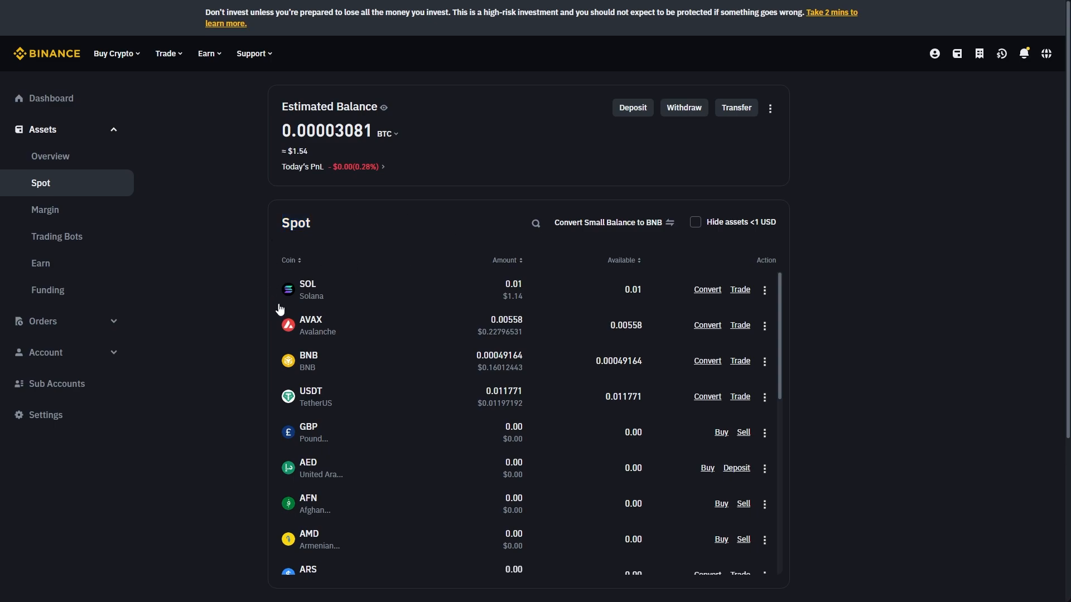
pyautogui.moveTo(392, 333)
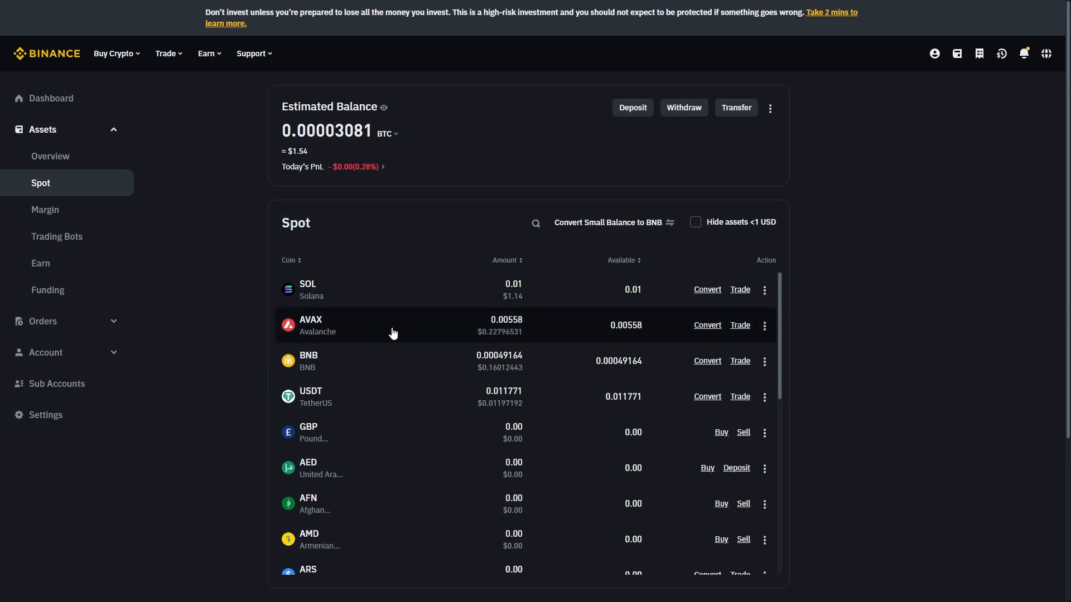
pyautogui.moveTo(445, 319)
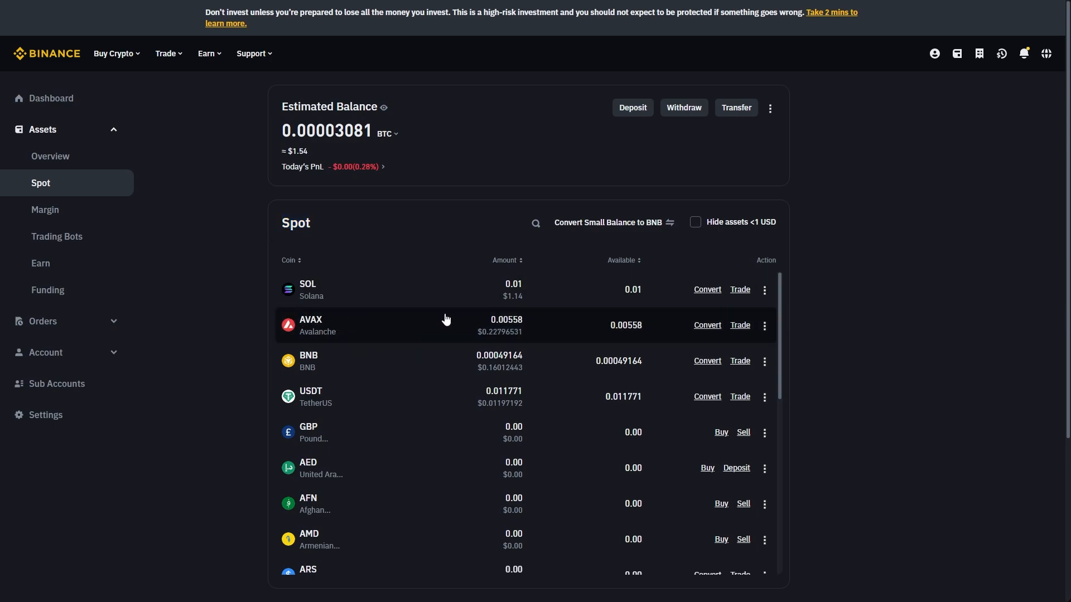
pyautogui.moveTo(266, 325)
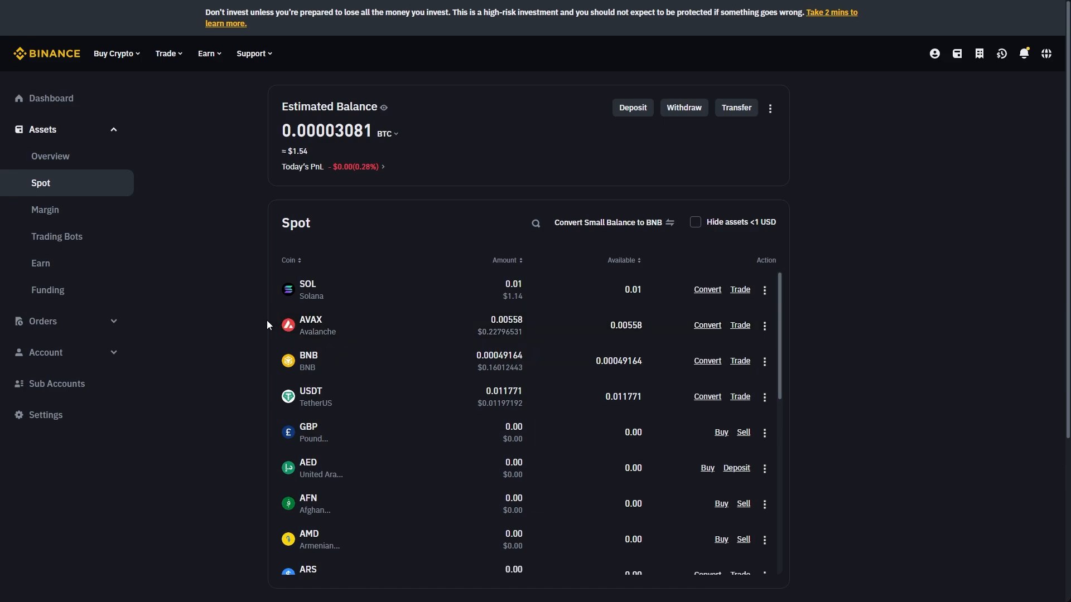
pyautogui.moveTo(707, 325)
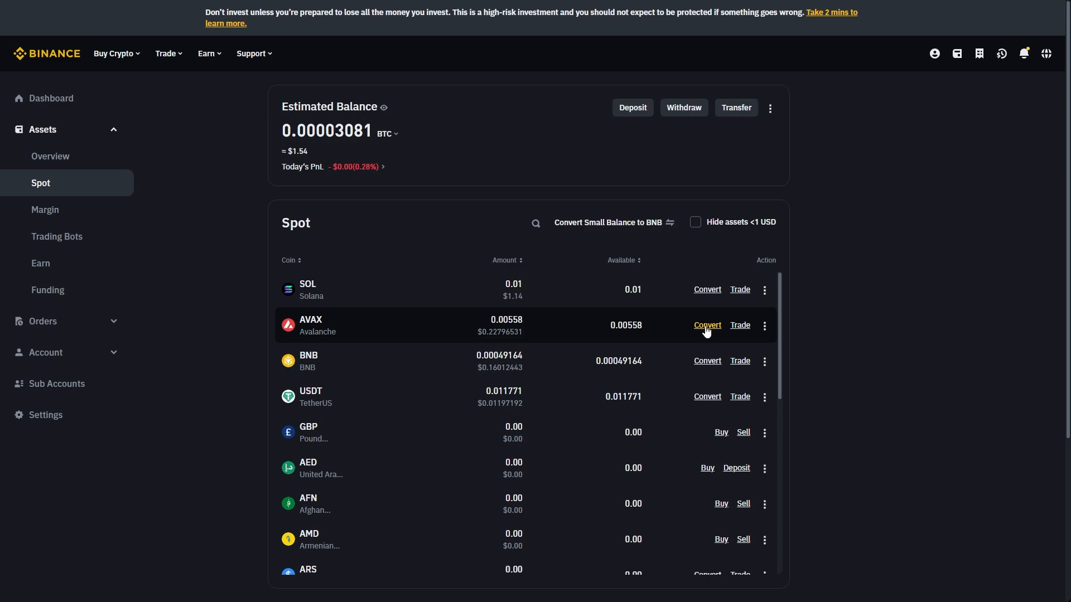
pyautogui.click(707, 324)
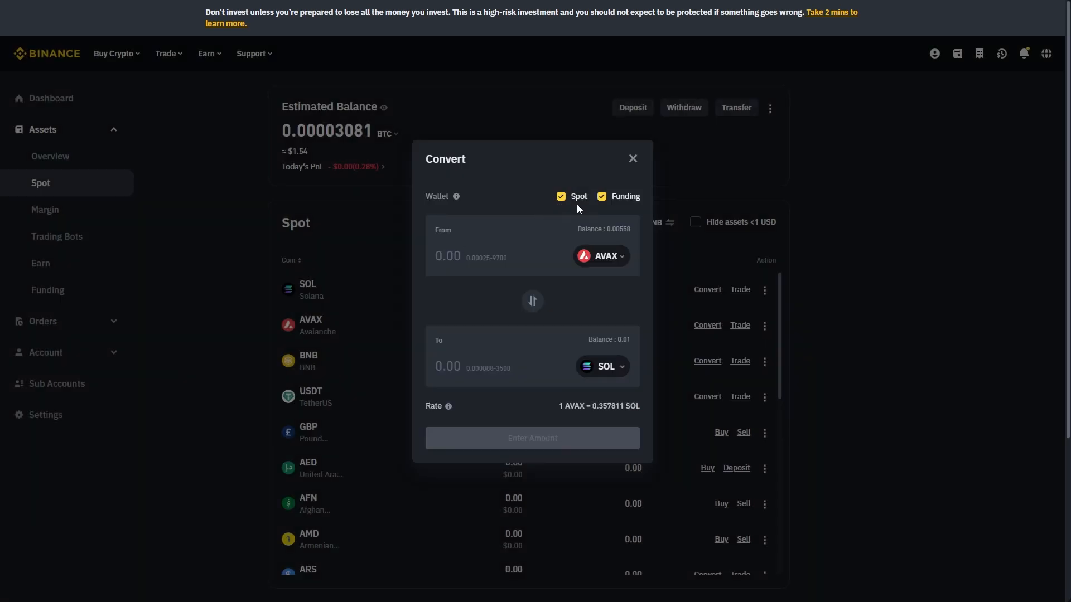
pyautogui.moveTo(573, 201)
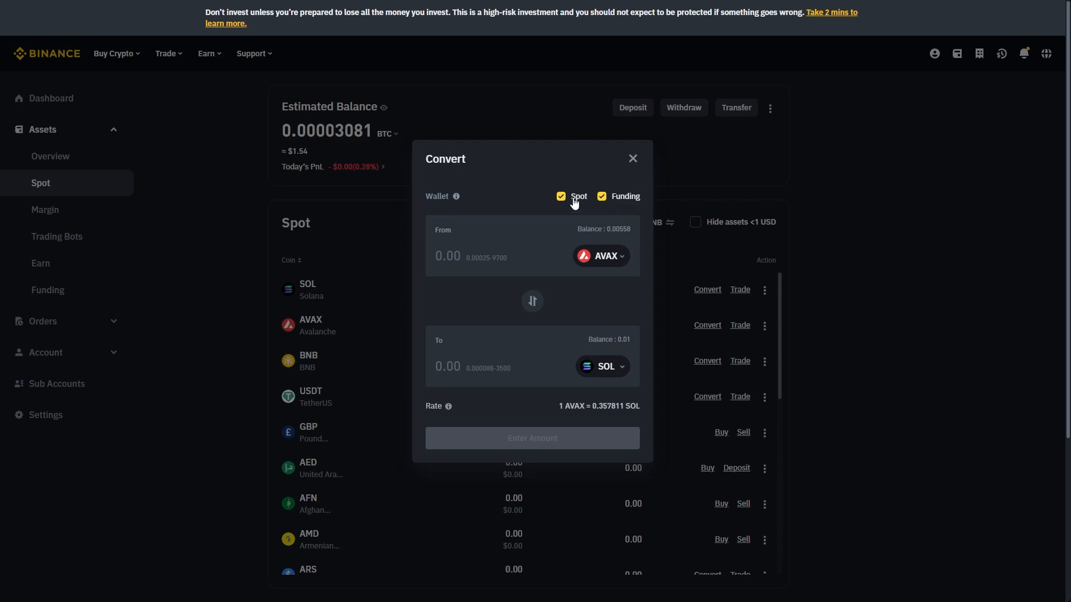
# Step: Fill the full 0.00558 AVAX balance via Max and request the conversion to SOL
pyautogui.click(603, 229)
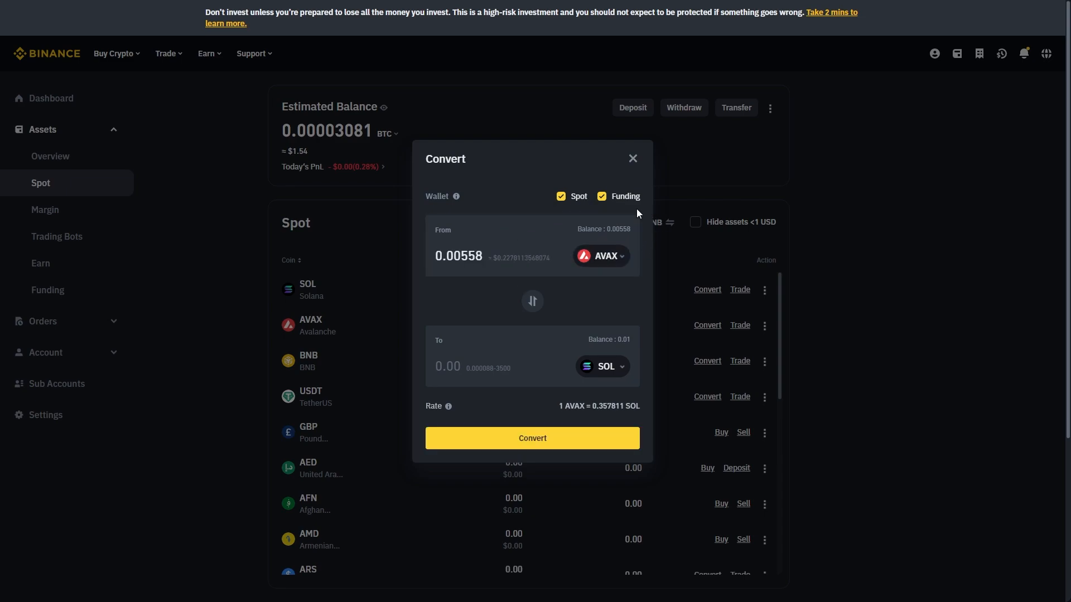
pyautogui.moveTo(592, 226)
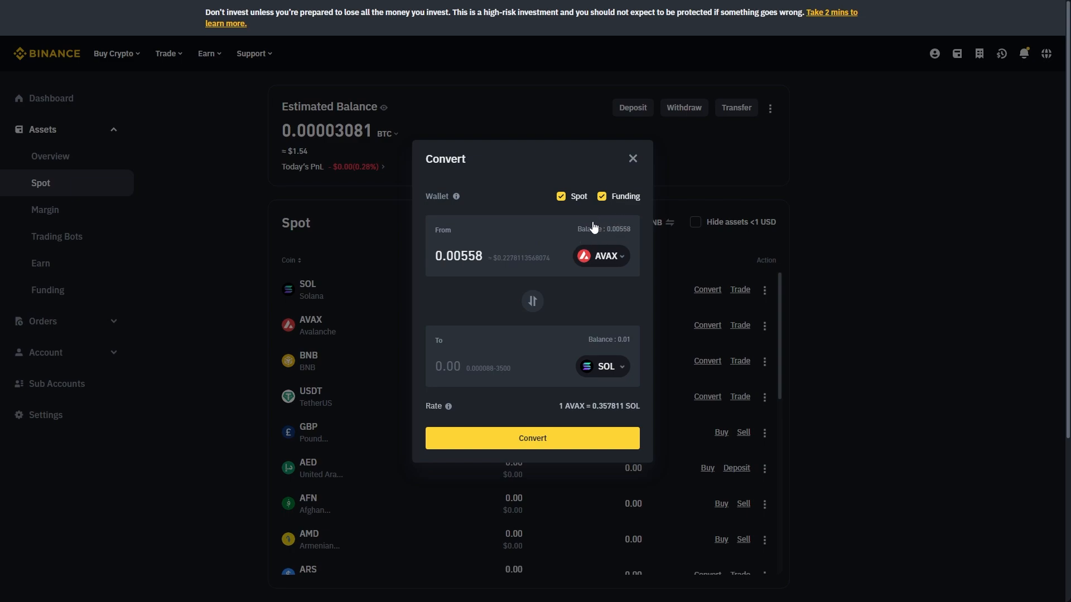
pyautogui.click(479, 256)
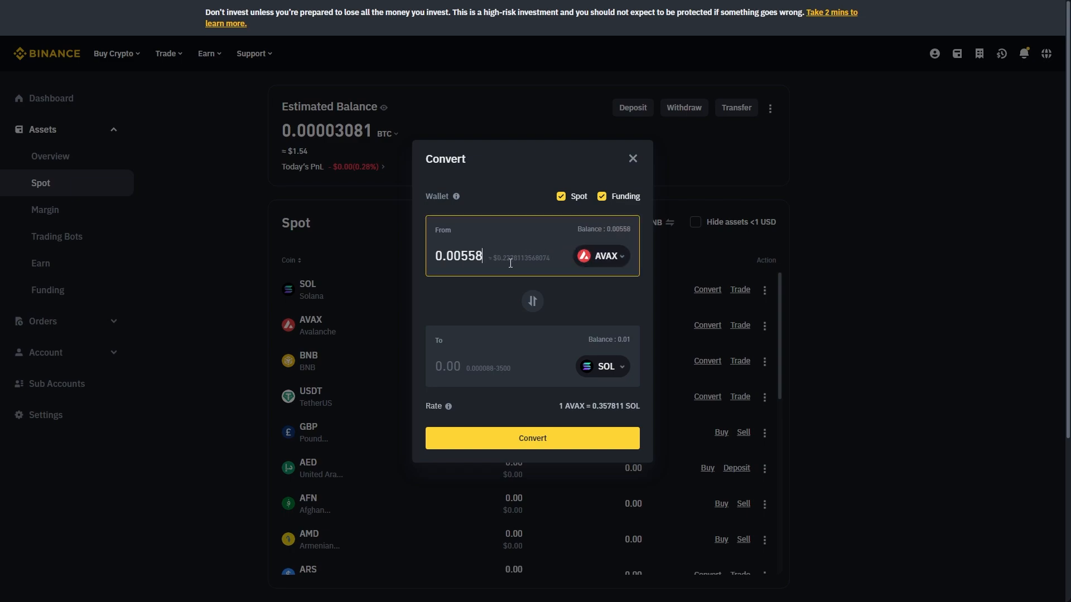
pyautogui.moveTo(487, 346)
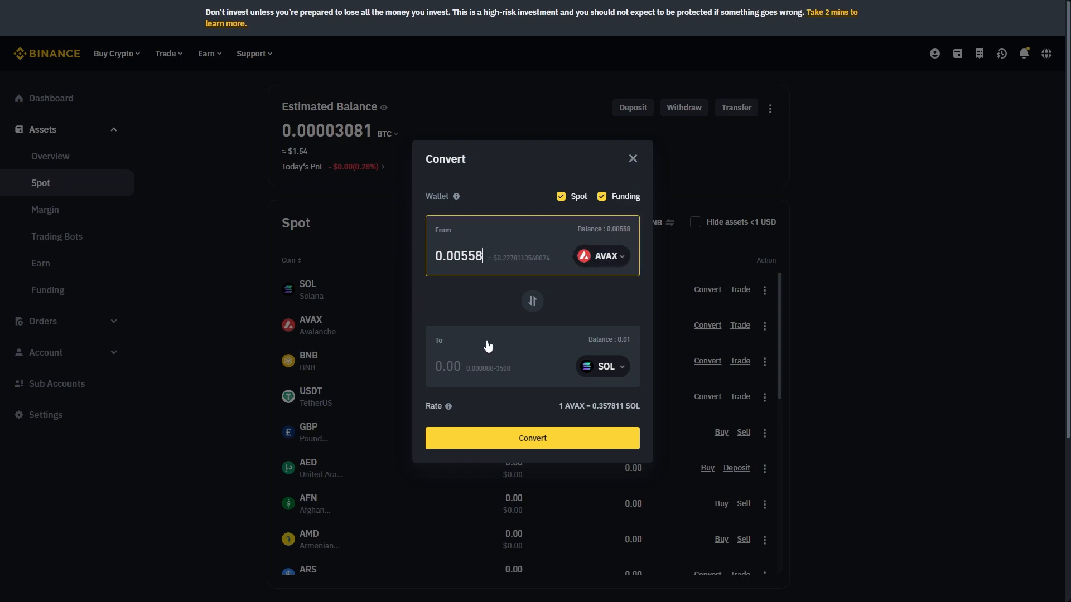
pyautogui.moveTo(593, 451)
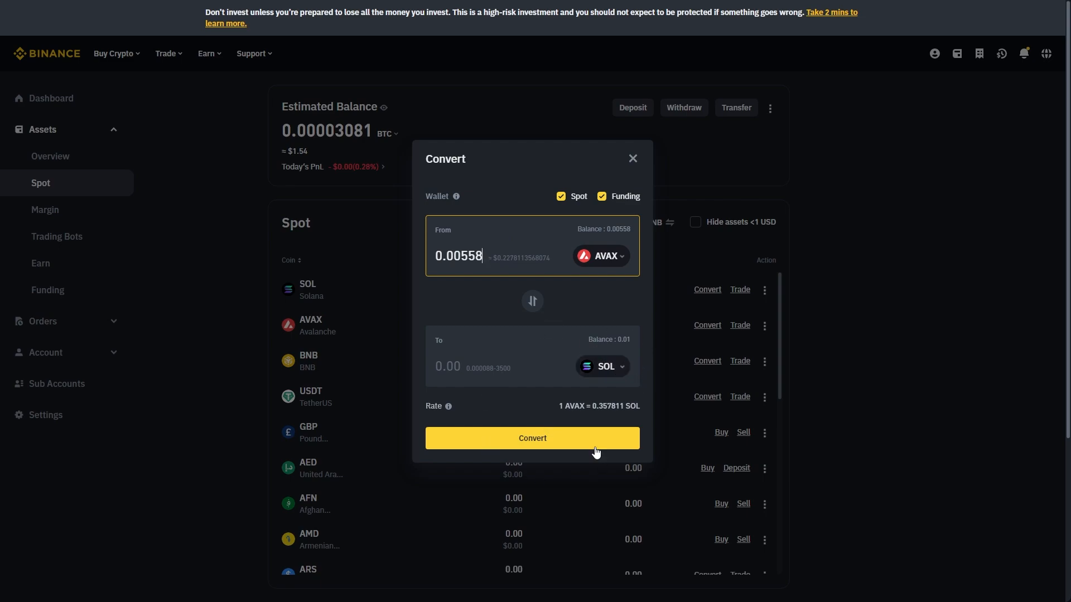
pyautogui.click(531, 437)
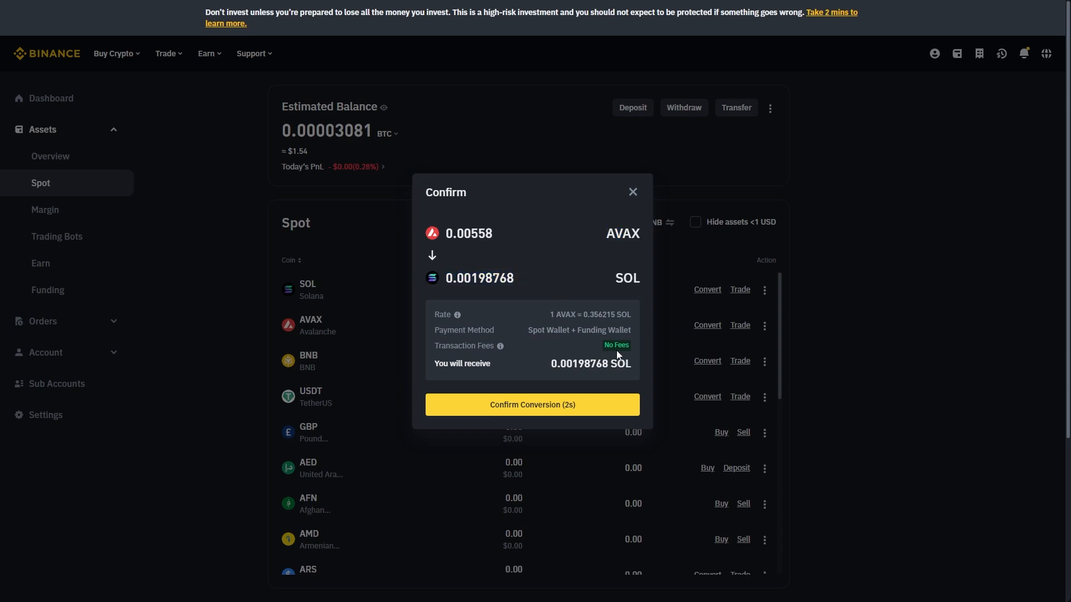
# Step: Confirm the conversion and dismiss the result, leaving SOL at 0.01198768 and AVAX gone
pyautogui.click(530, 403)
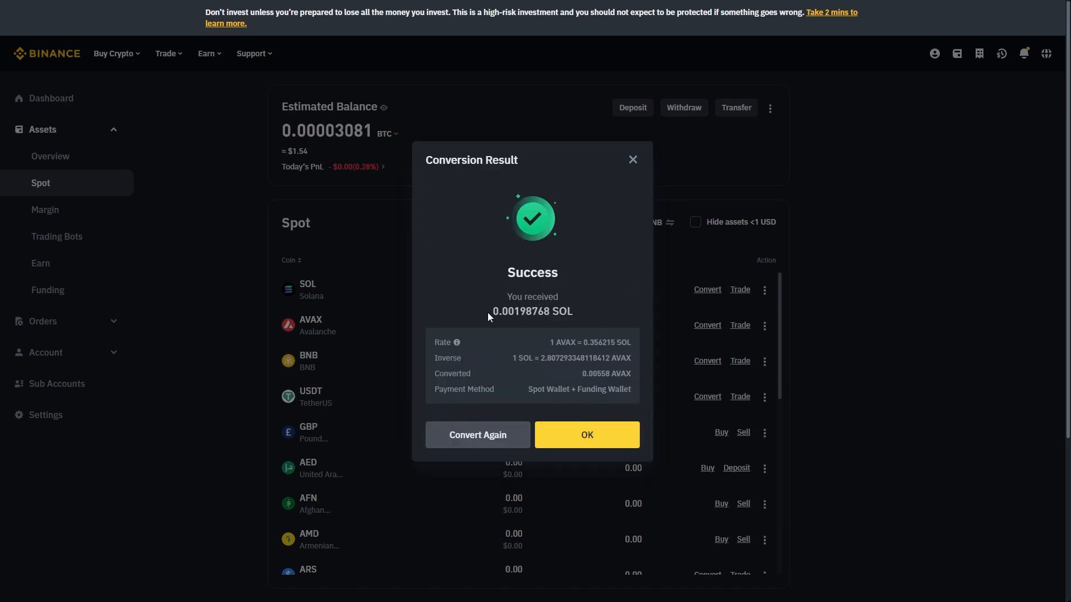
pyautogui.click(585, 435)
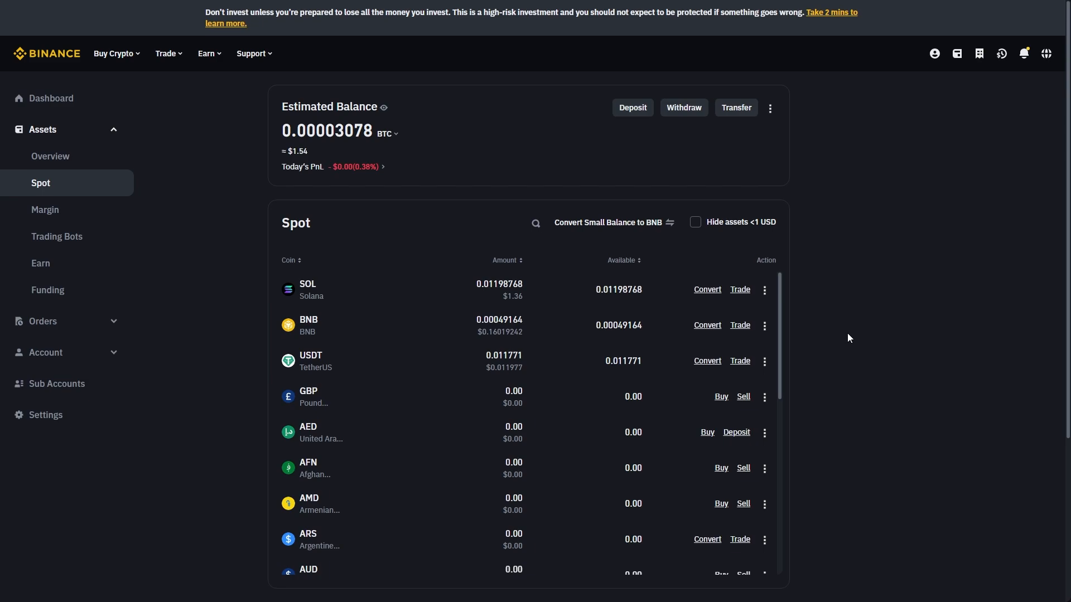
pyautogui.moveTo(592, 336)
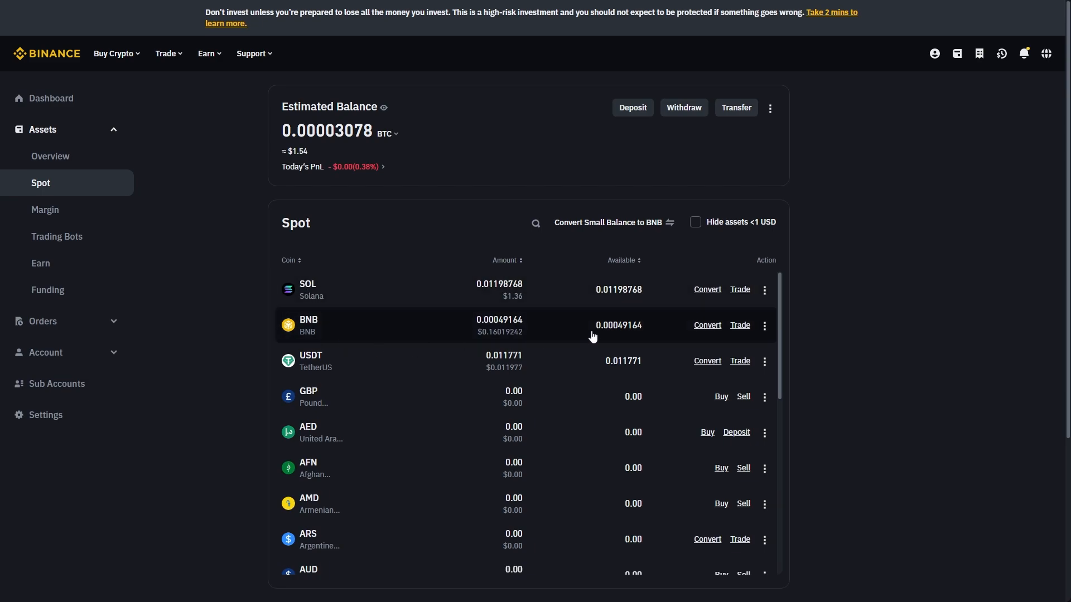